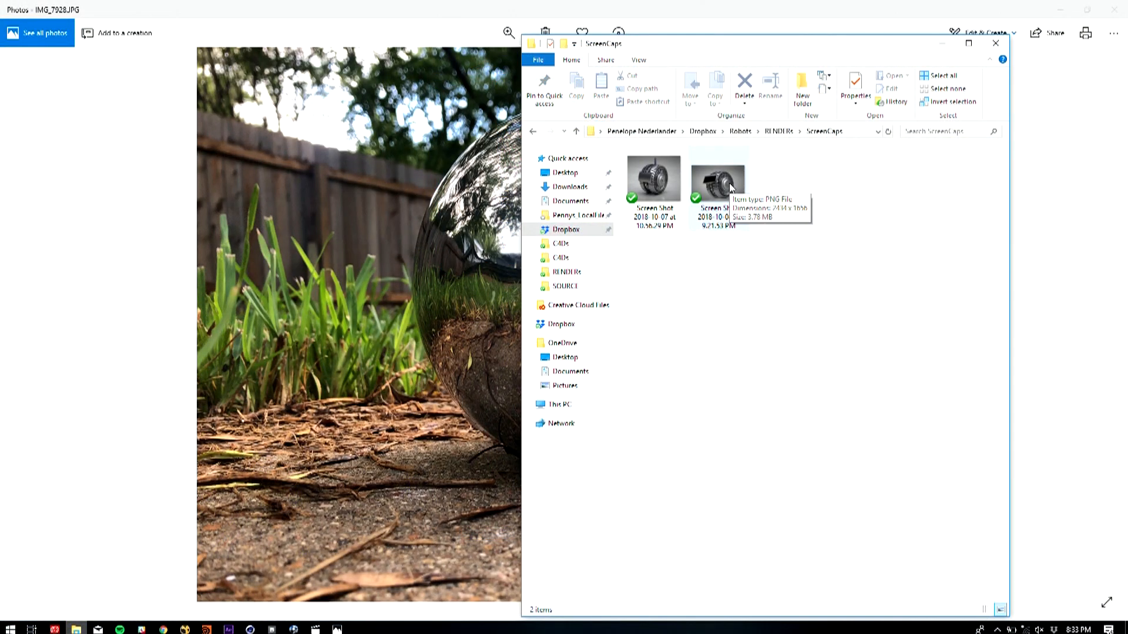
Open the second Screen Shot PNG from ScreenCaps in Photos, showing the wheel render
double_click(717, 177)
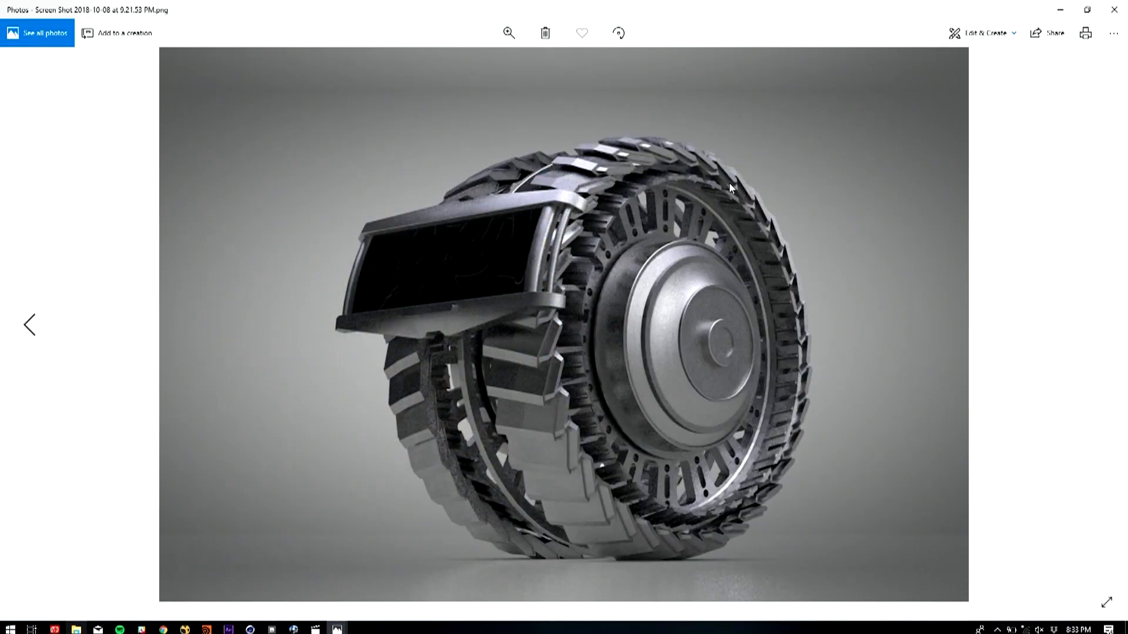
mouse_move(796, 233)
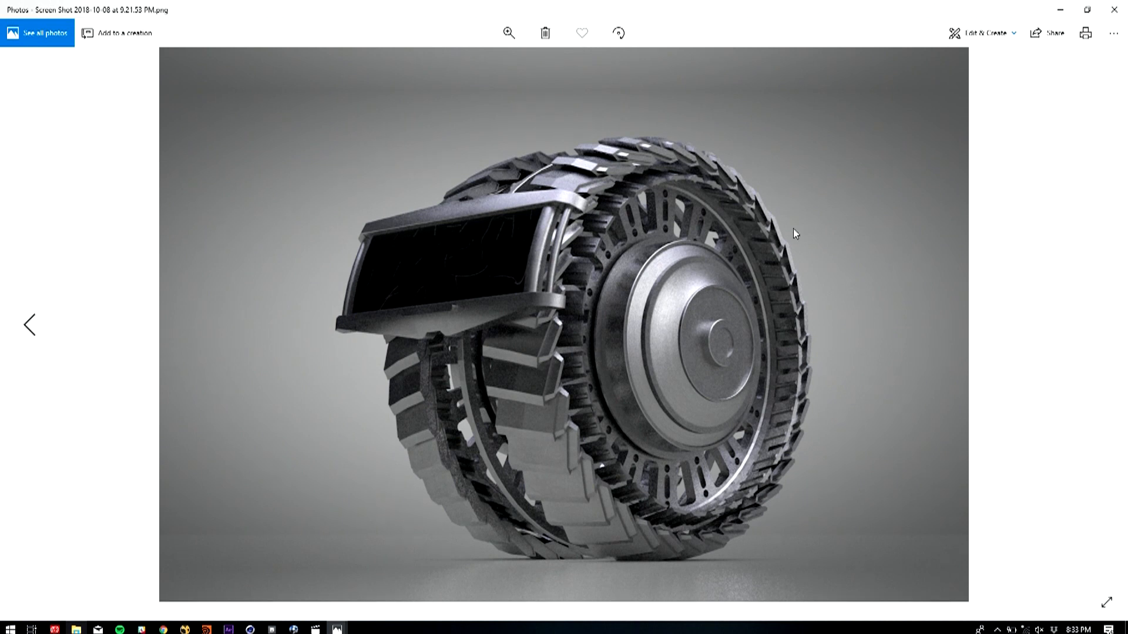